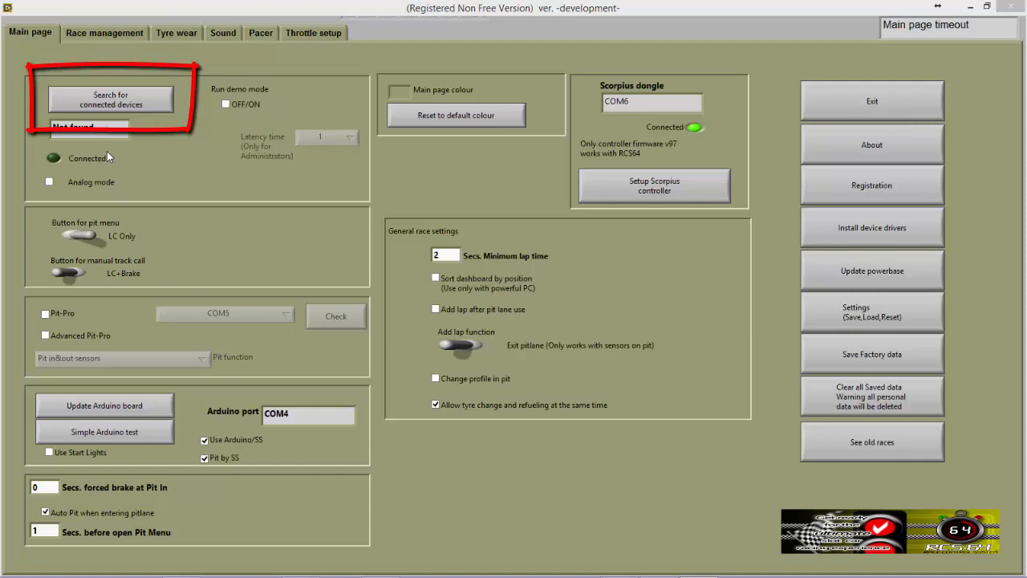
# Step: Open the Controller sub-tab to show car names, start fuel and controller types for Controllers 1–6
pyautogui.click(111, 99)
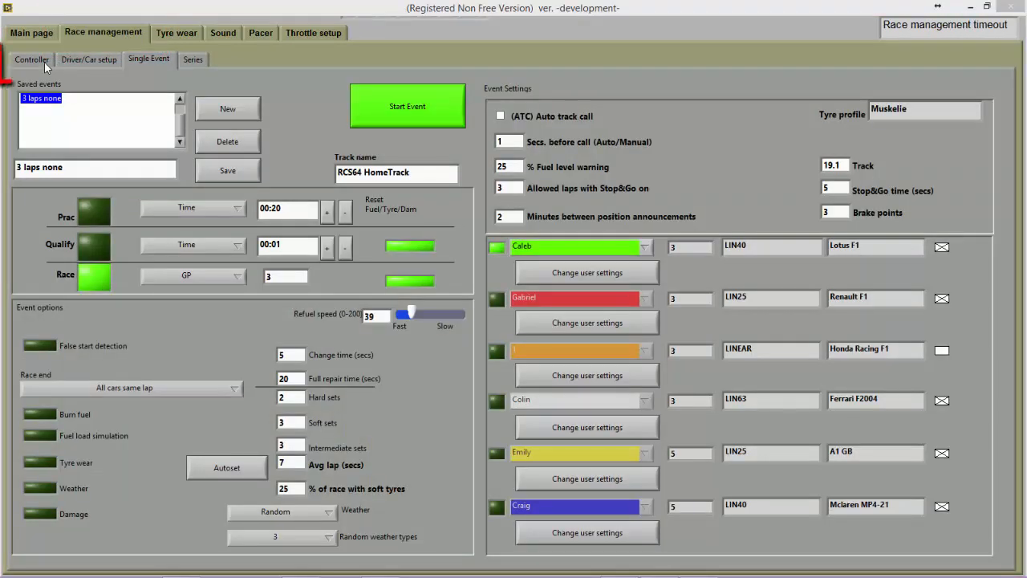
pyautogui.click(30, 59)
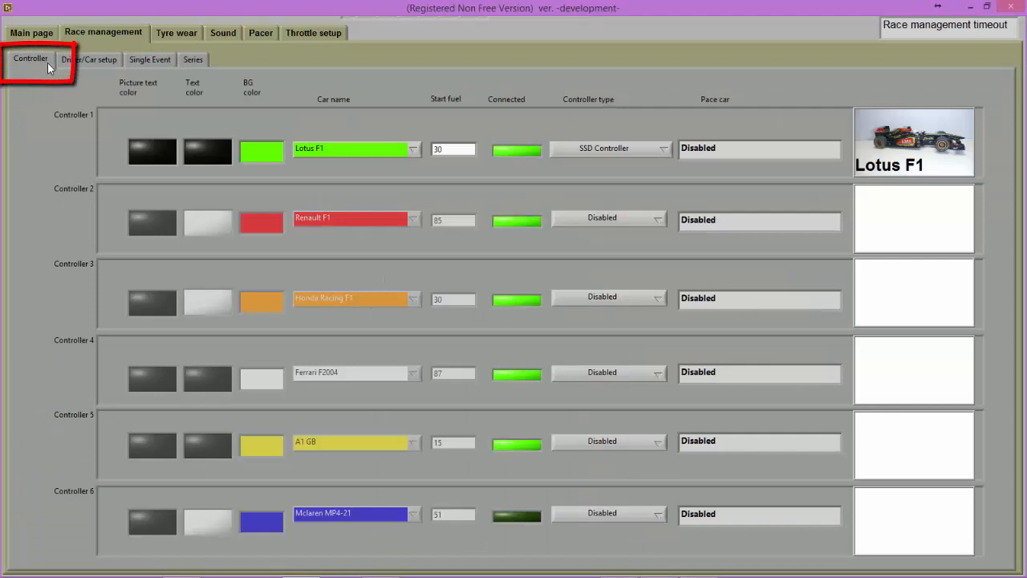
pyautogui.moveTo(66, 77)
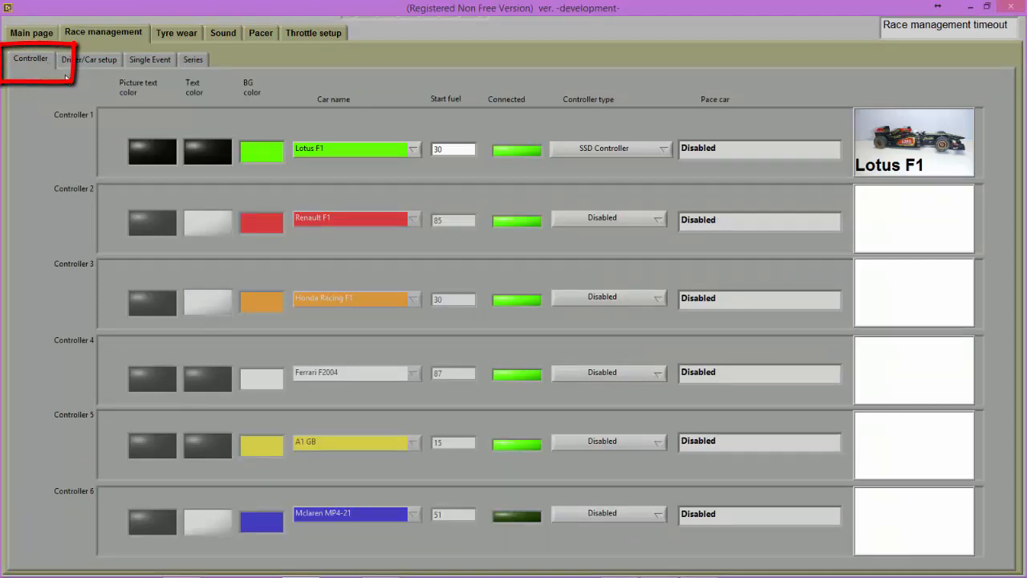
pyautogui.moveTo(122, 105)
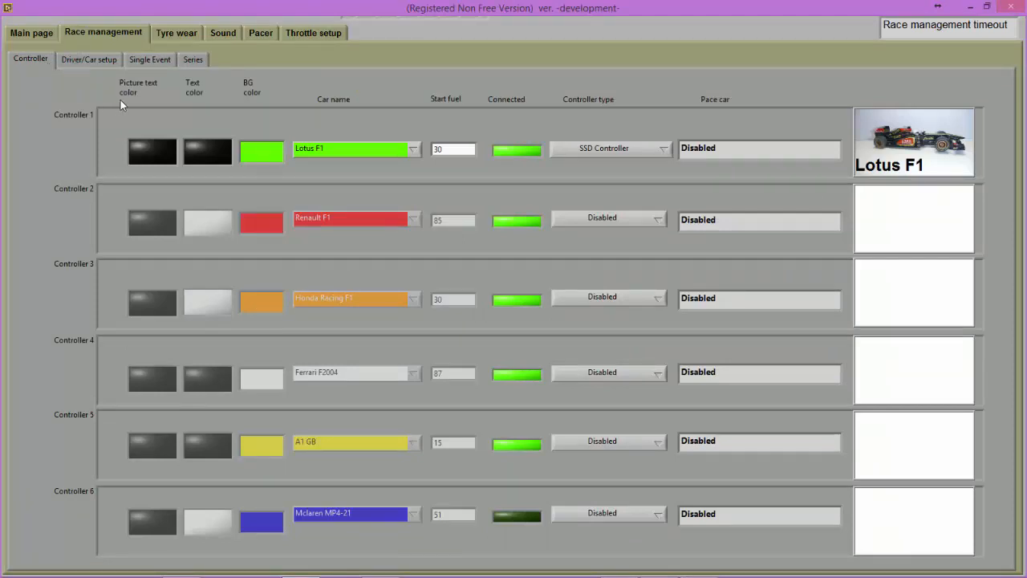
pyautogui.moveTo(276, 124)
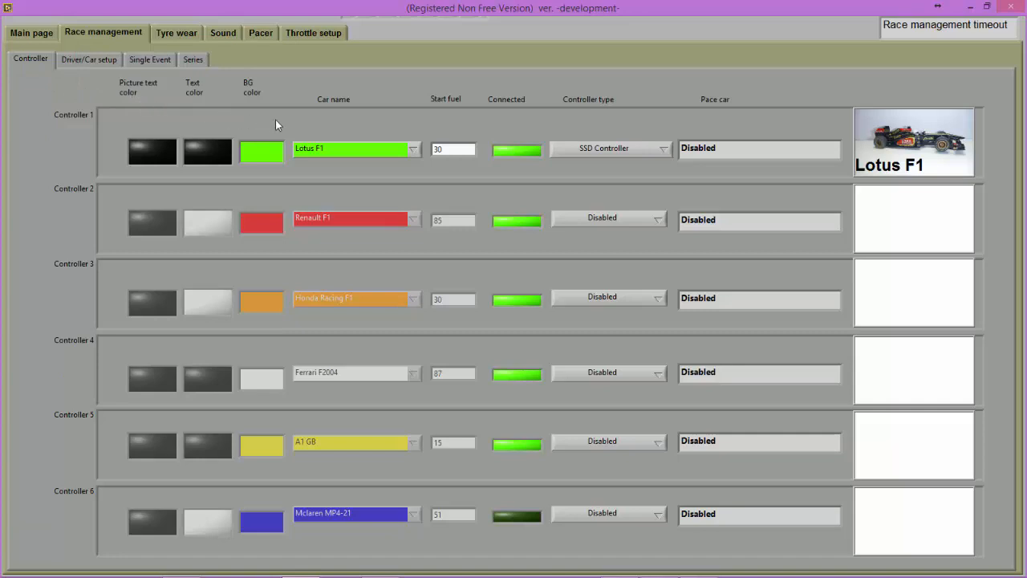
pyautogui.moveTo(619, 164)
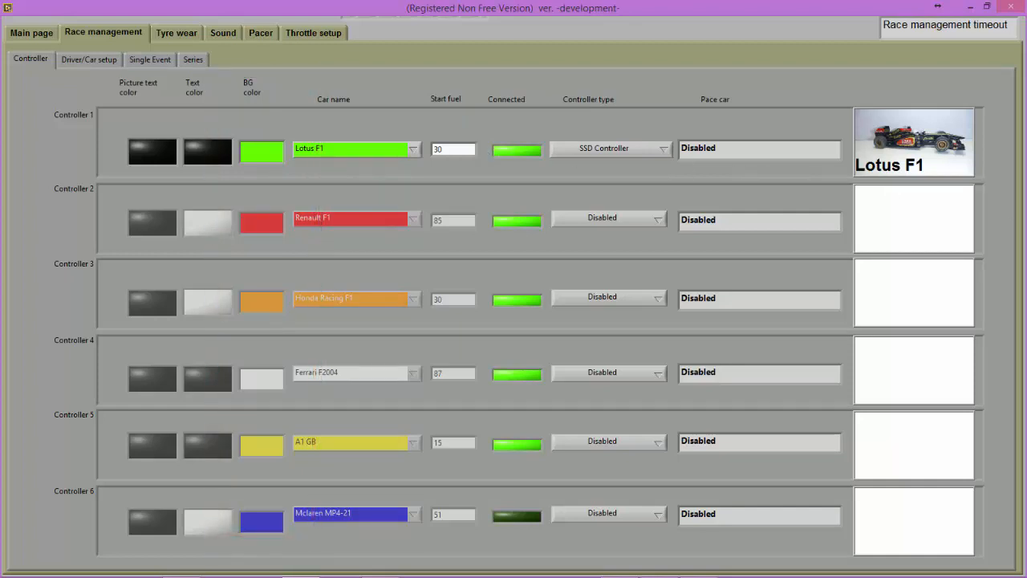
pyautogui.moveTo(277, 72); pyautogui.dragTo(434, 477)
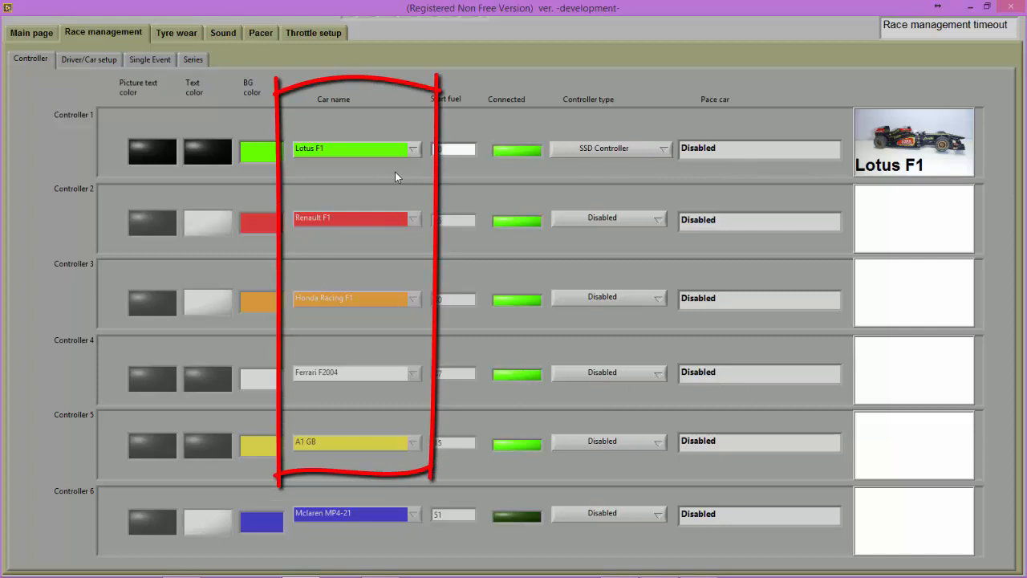
pyautogui.click(415, 148)
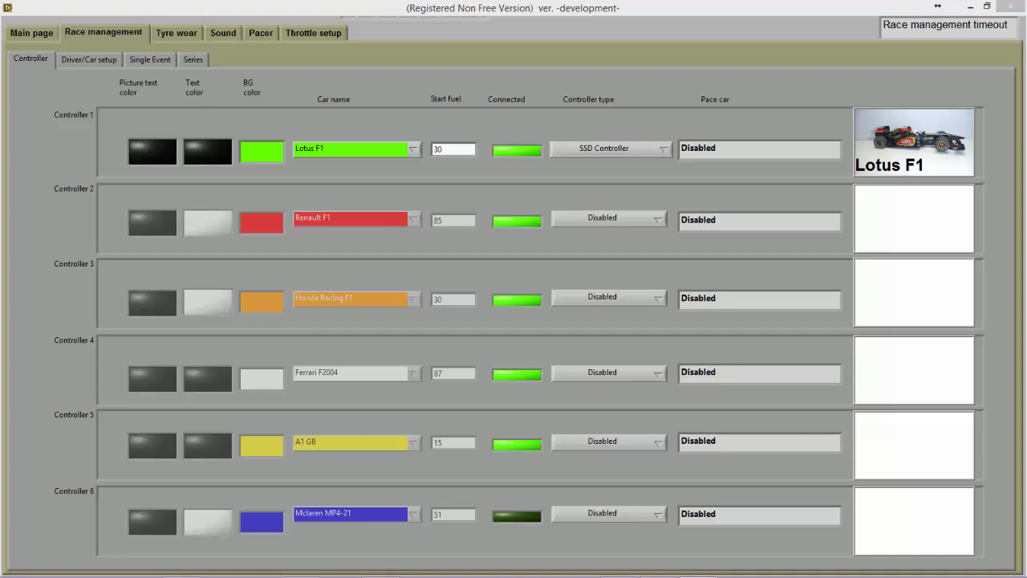
pyautogui.moveTo(616, 195)
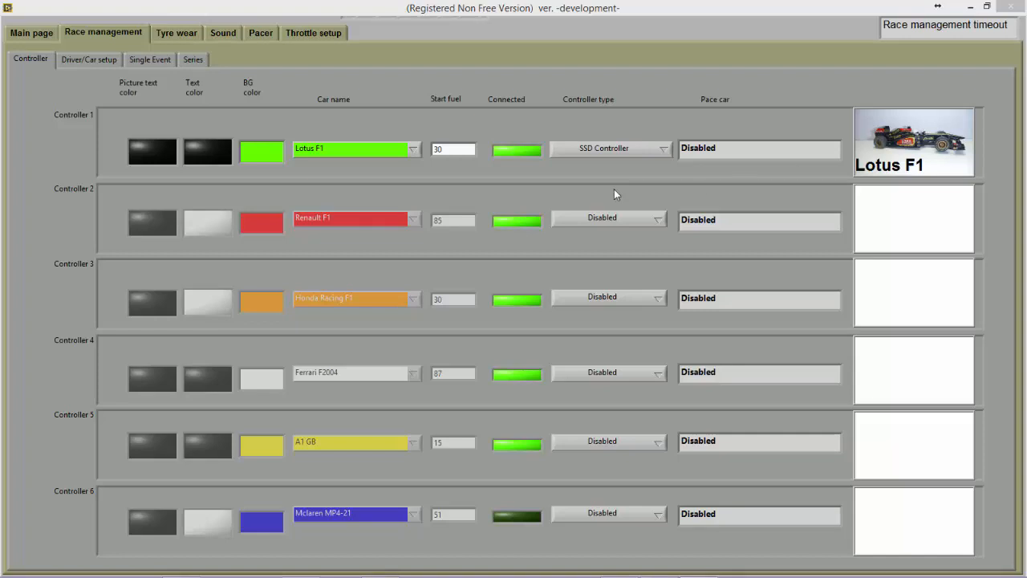
# Step: Expand Controller 1's type dropdown listing Disabled, SSD Controller, Scorpius and Pacecar
pyautogui.click(660, 148)
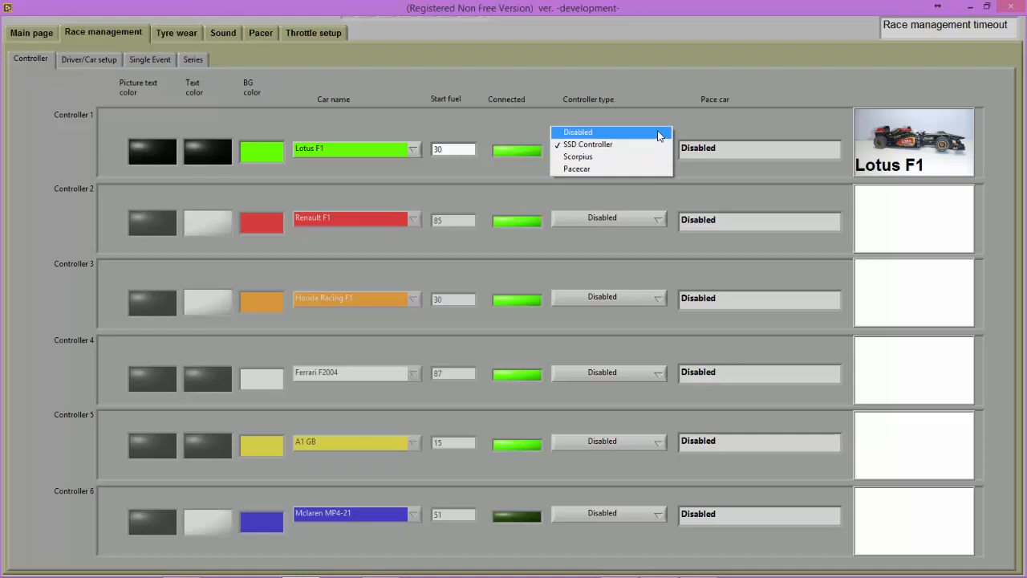
pyautogui.moveTo(656, 145)
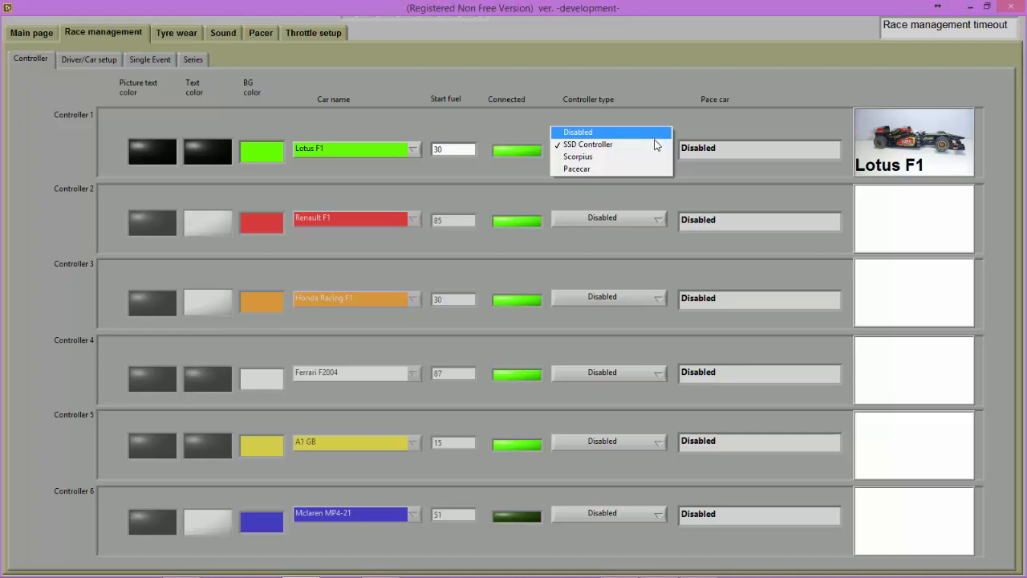
pyautogui.moveTo(609, 145)
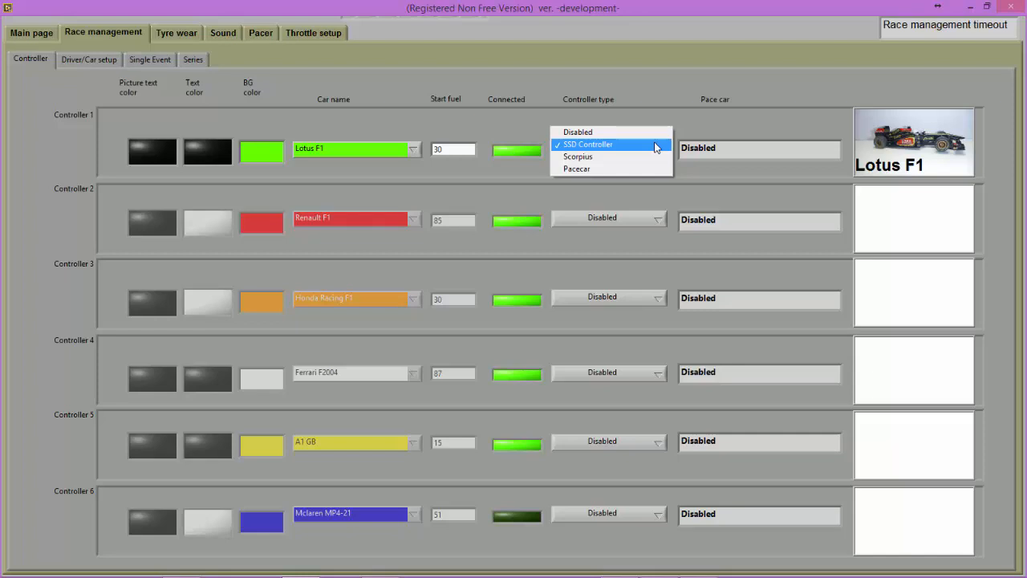
pyautogui.moveTo(650, 157)
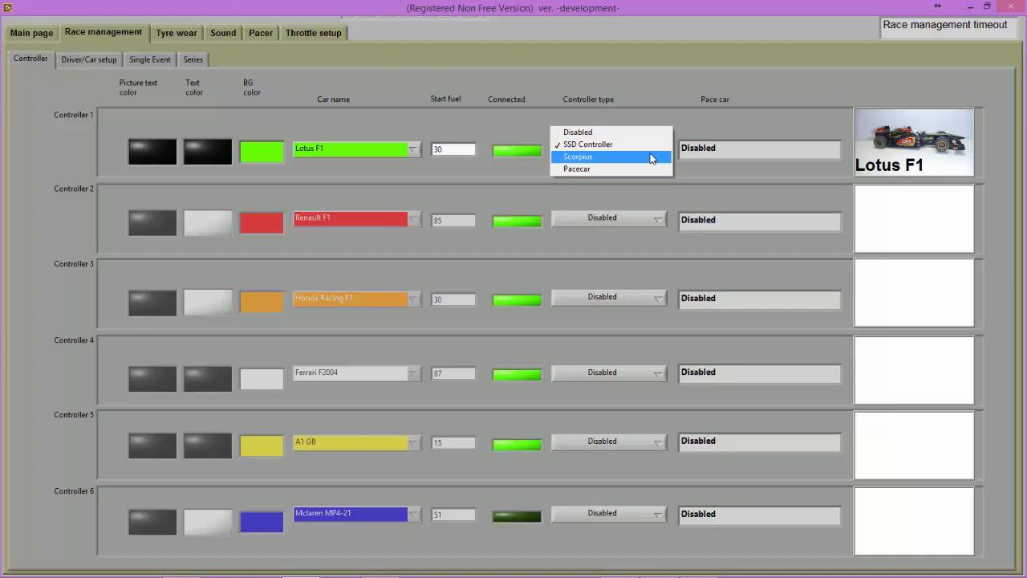
pyautogui.moveTo(649, 170)
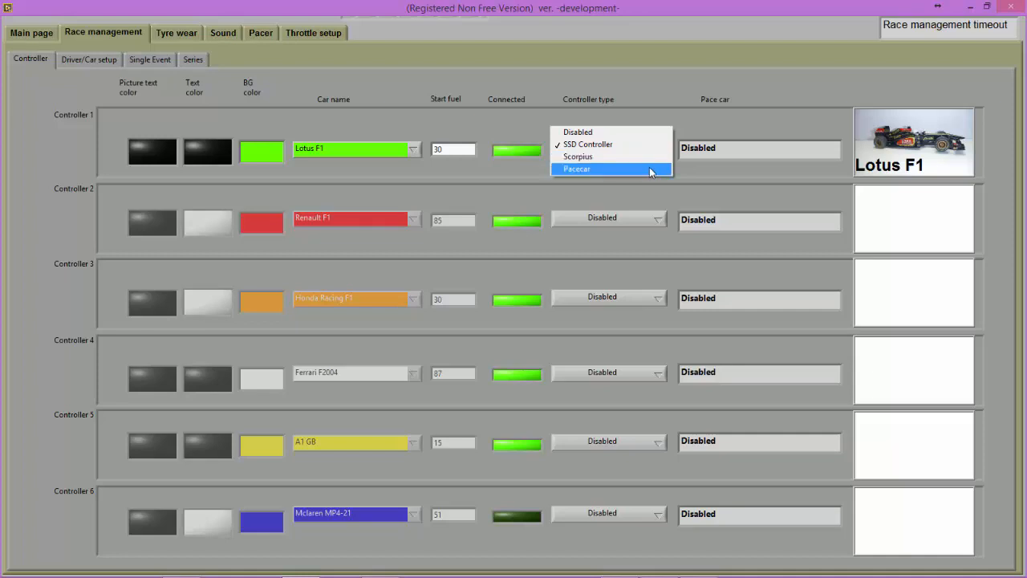